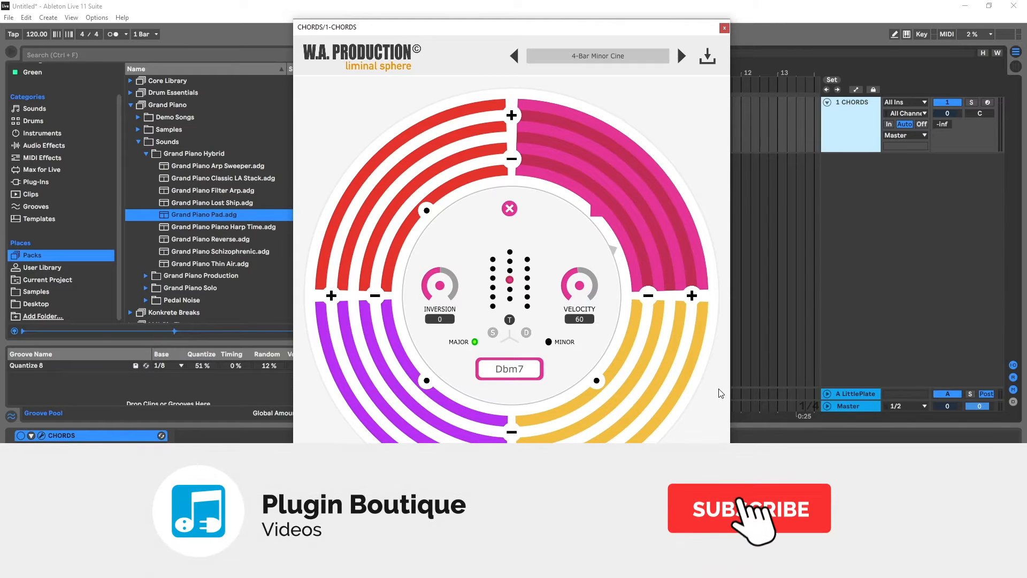
# Step: Close the CHORDS plugin window so the arrangement view is visible
pyautogui.click(748, 507)
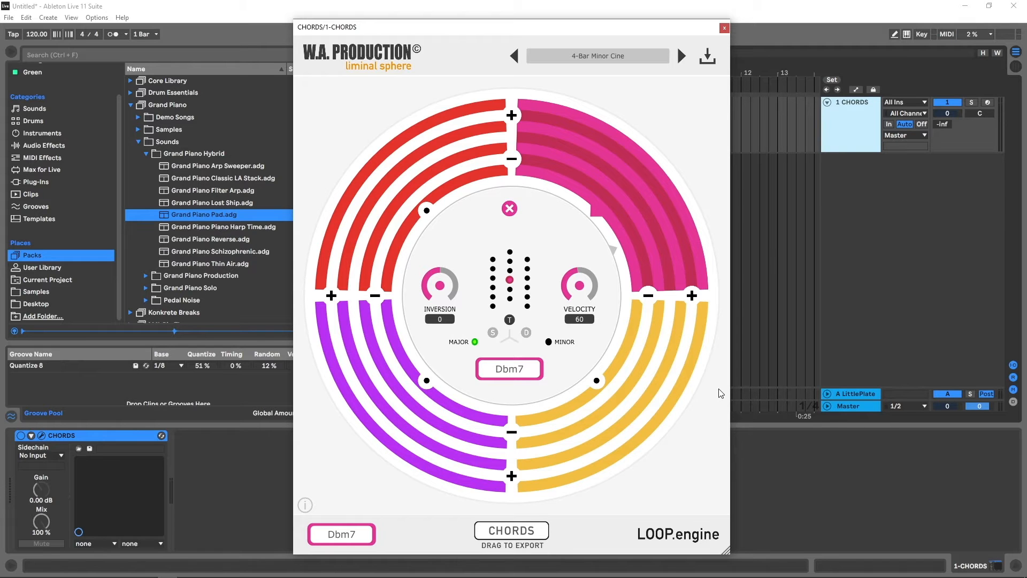
pyautogui.click(724, 28)
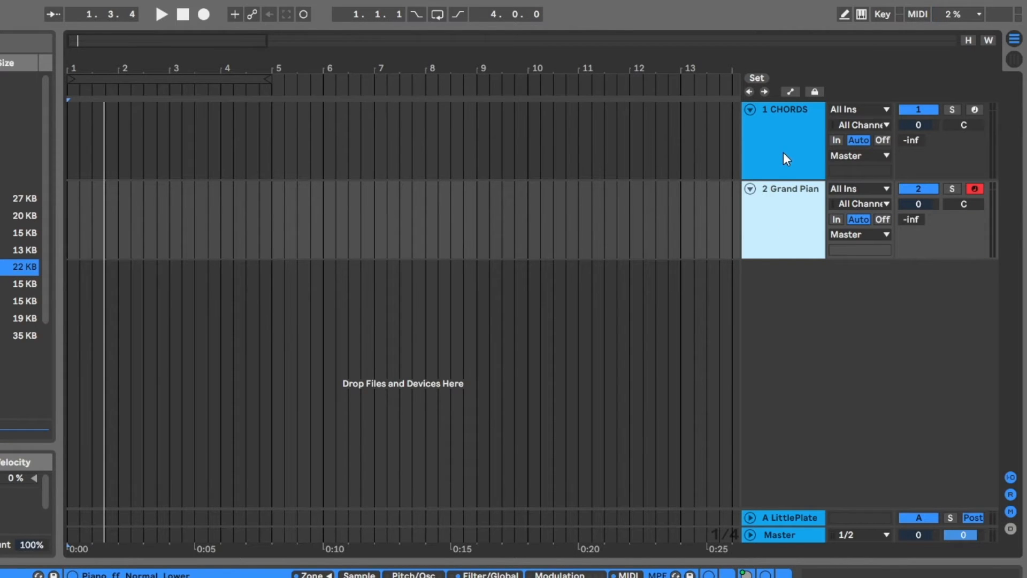
pyautogui.click(789, 219)
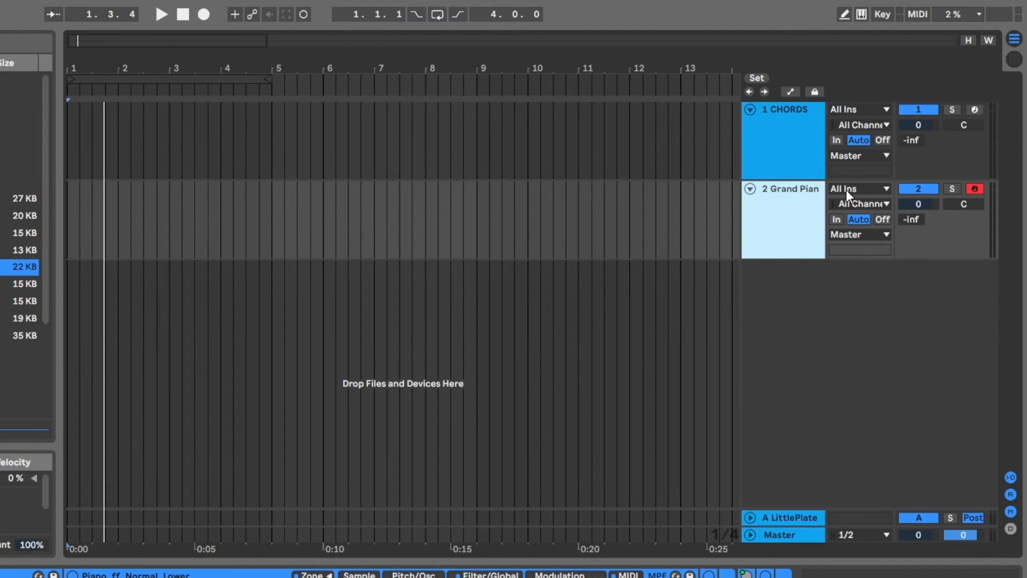
pyautogui.click(857, 189)
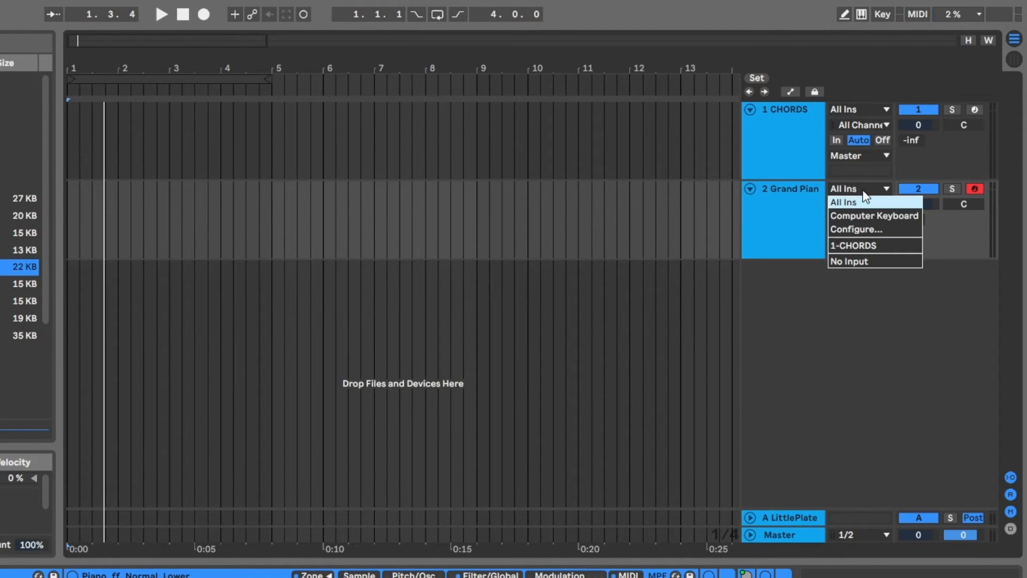
pyautogui.click(843, 201)
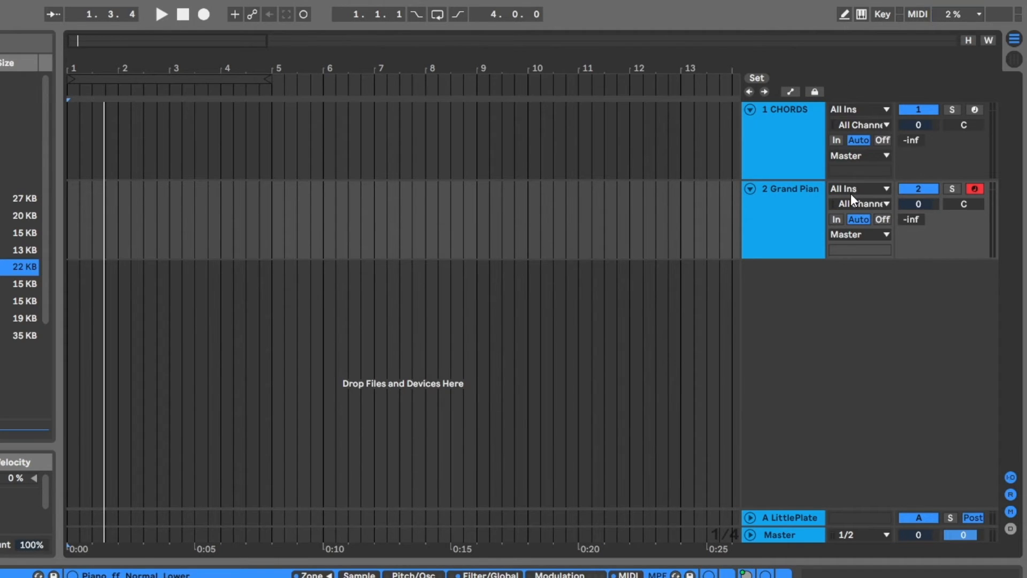
pyautogui.click(855, 188)
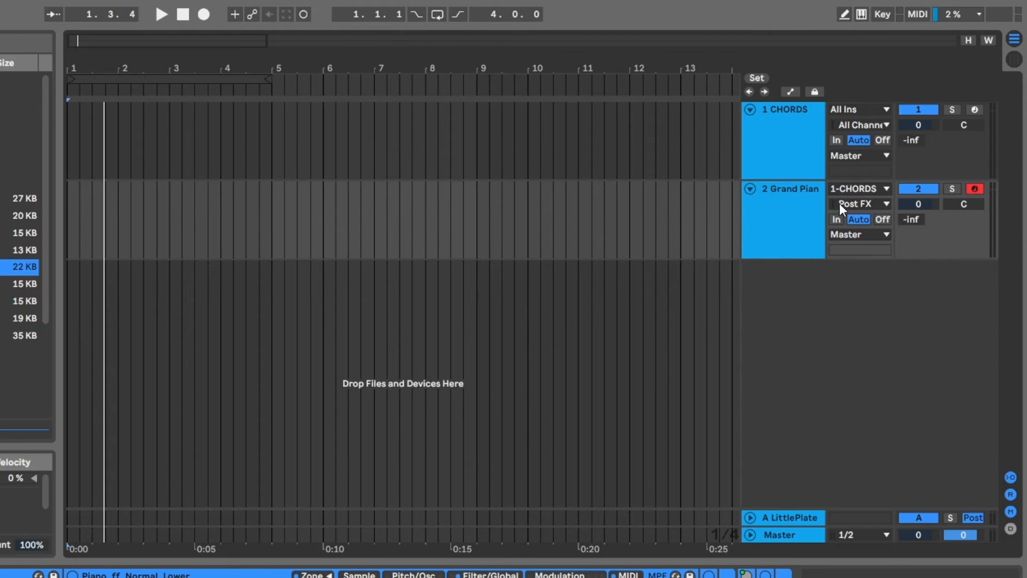
# Step: Set Grand Piano's MIDI input channel from Post FX to the CHORDS device, then start playback
pyautogui.click(855, 204)
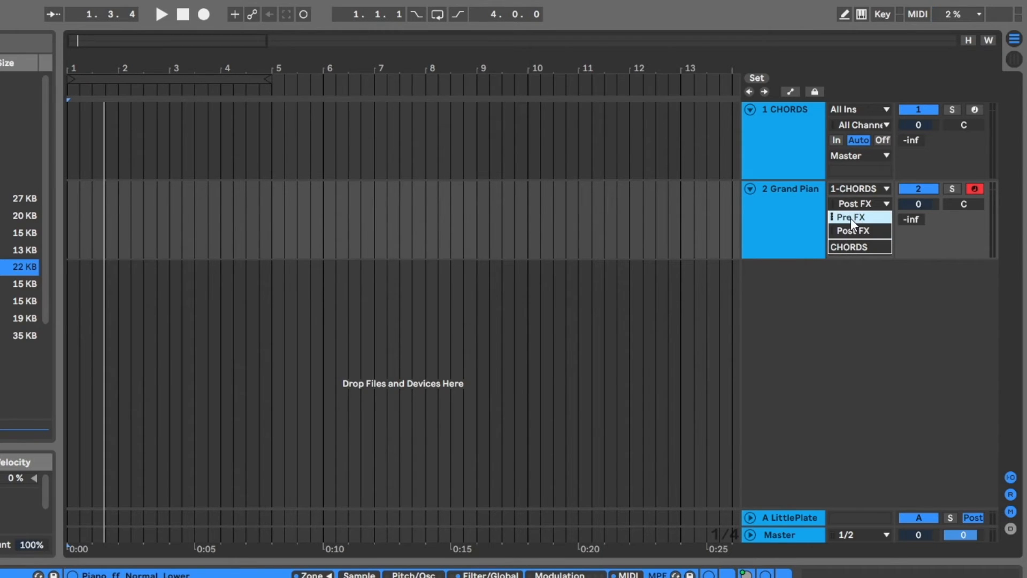
pyautogui.moveTo(858, 256)
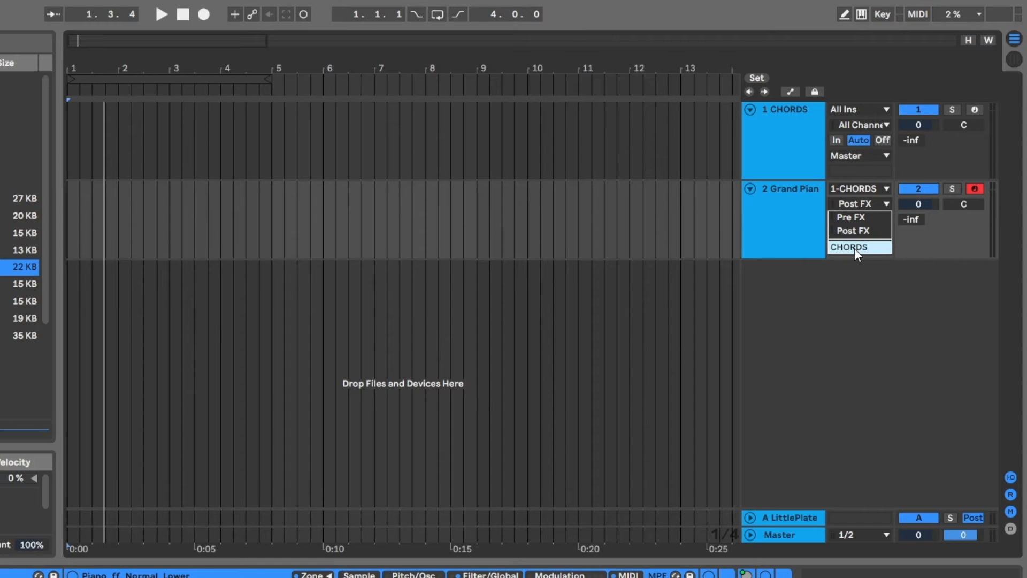
pyautogui.click(849, 247)
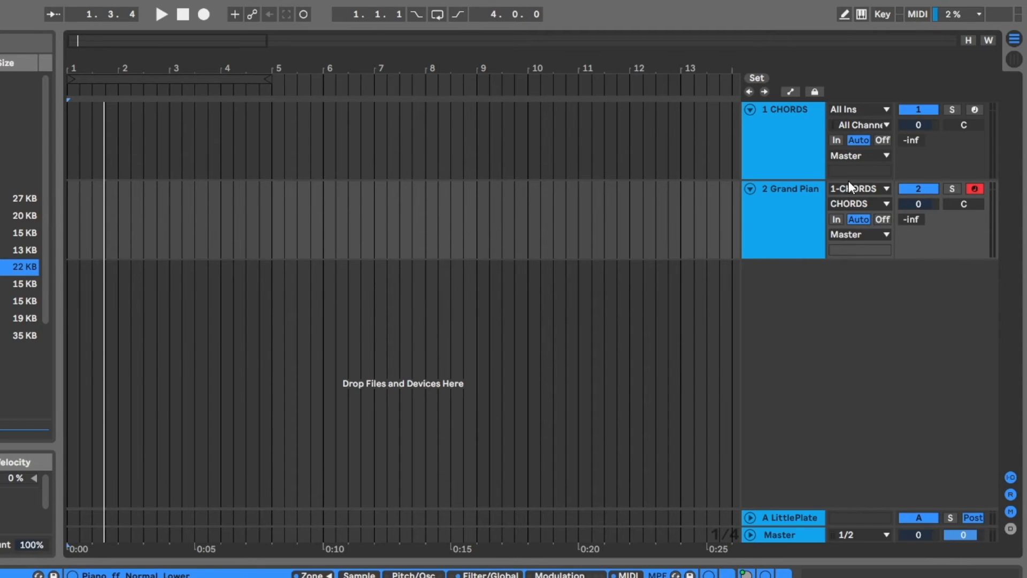
pyautogui.moveTo(845, 228)
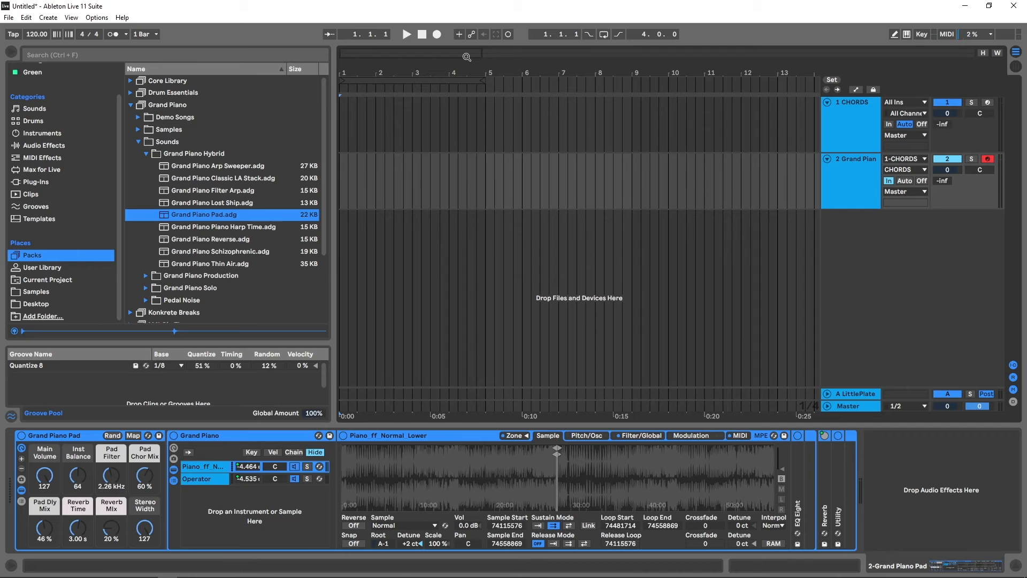
pyautogui.click(405, 34)
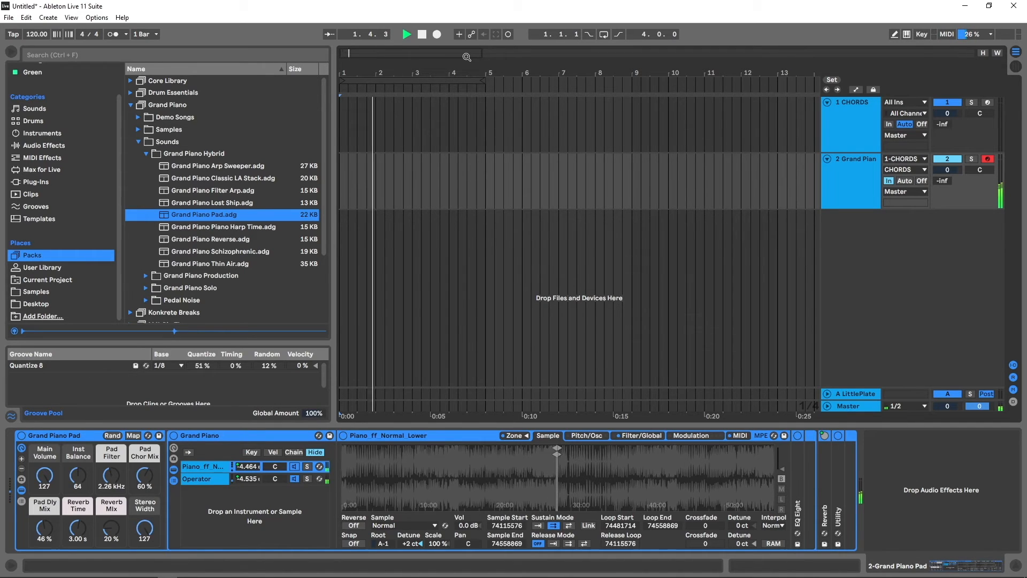